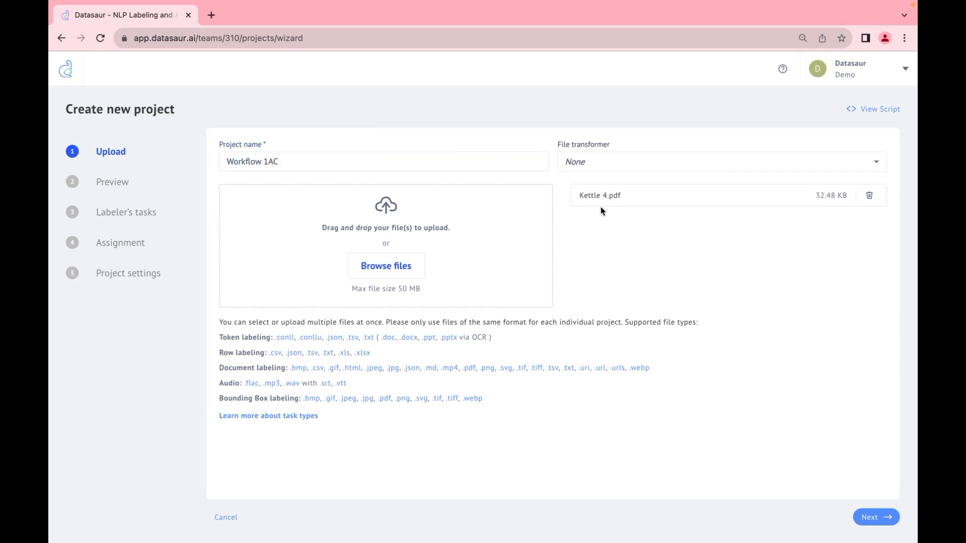
mouse_move(607, 205)
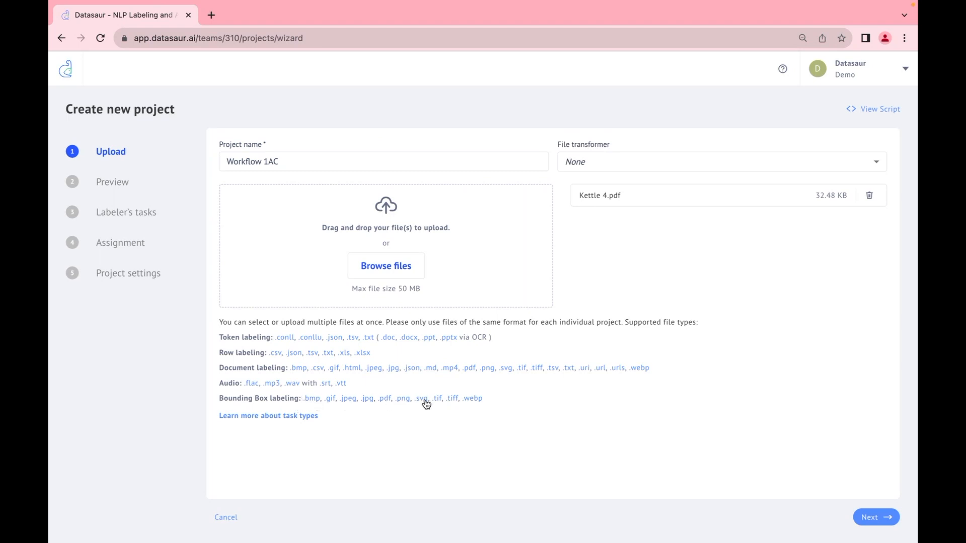
mouse_move(521, 417)
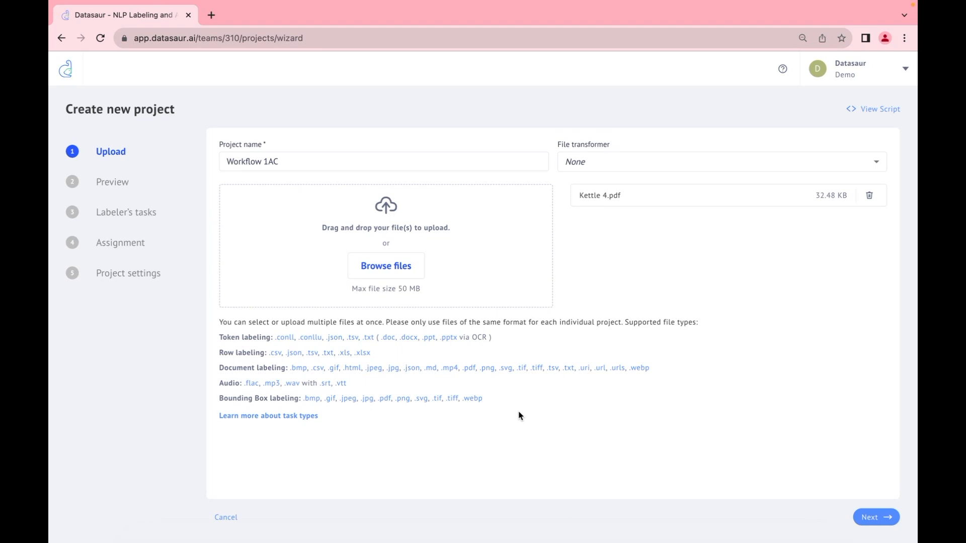
mouse_move(673, 433)
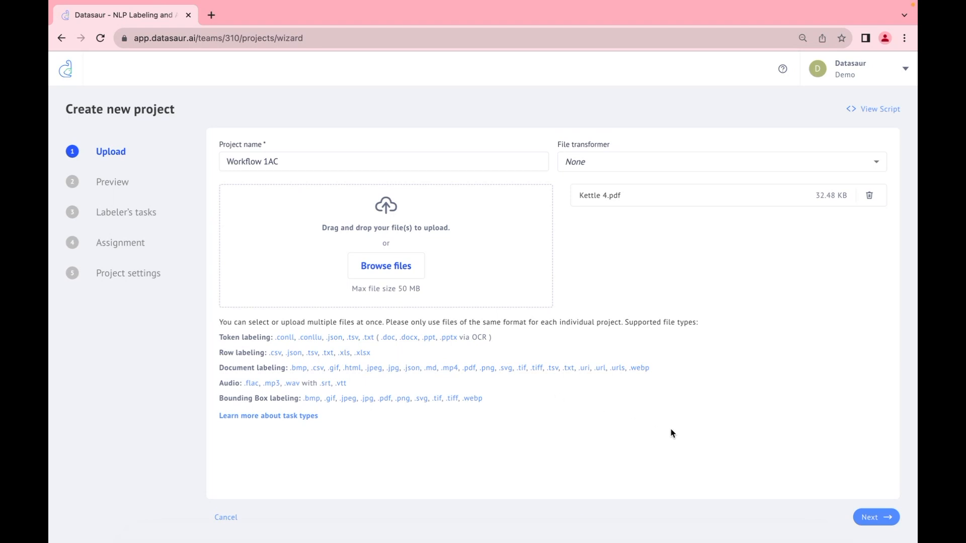
mouse_move(676, 433)
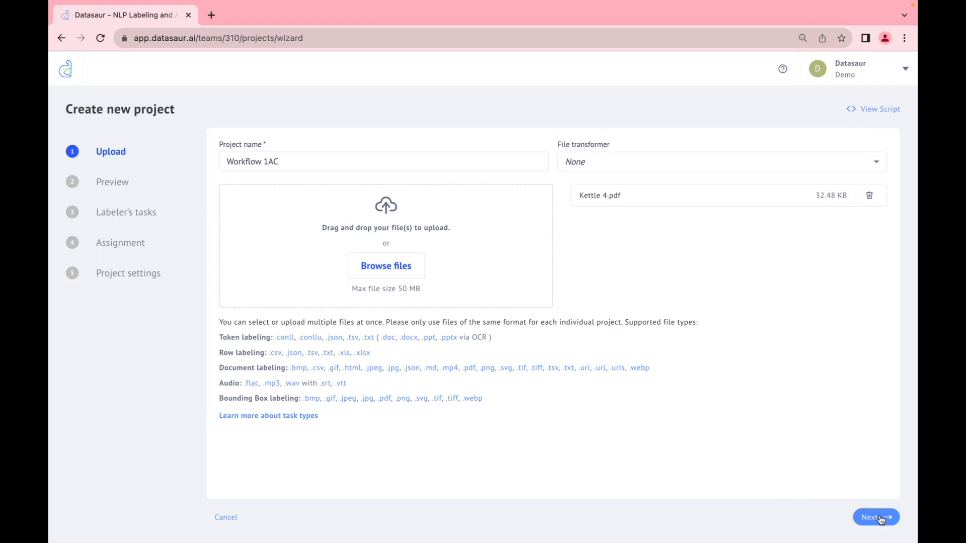
Advance to the Preview step and look over the extracted text of Kettle 4.pdf.
left_click(876, 518)
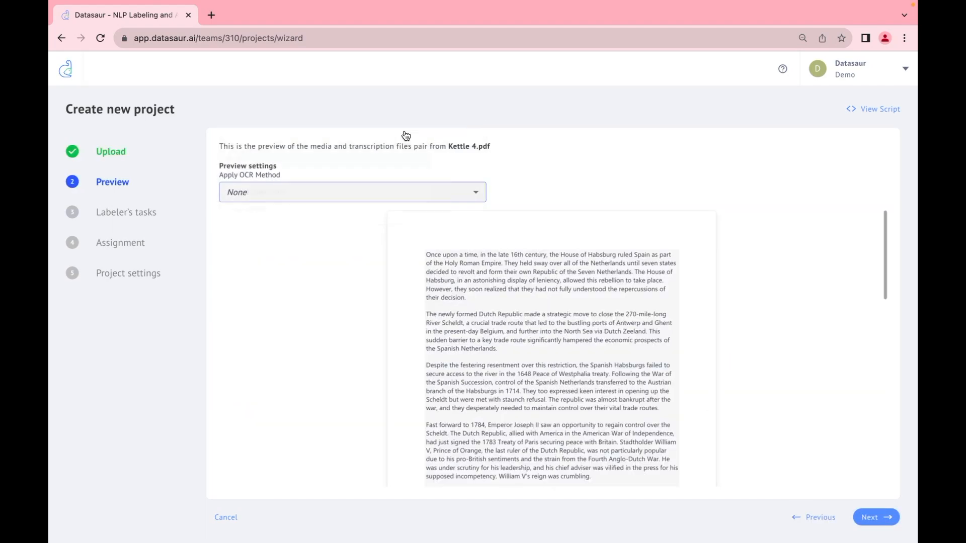
scroll("down", 3)
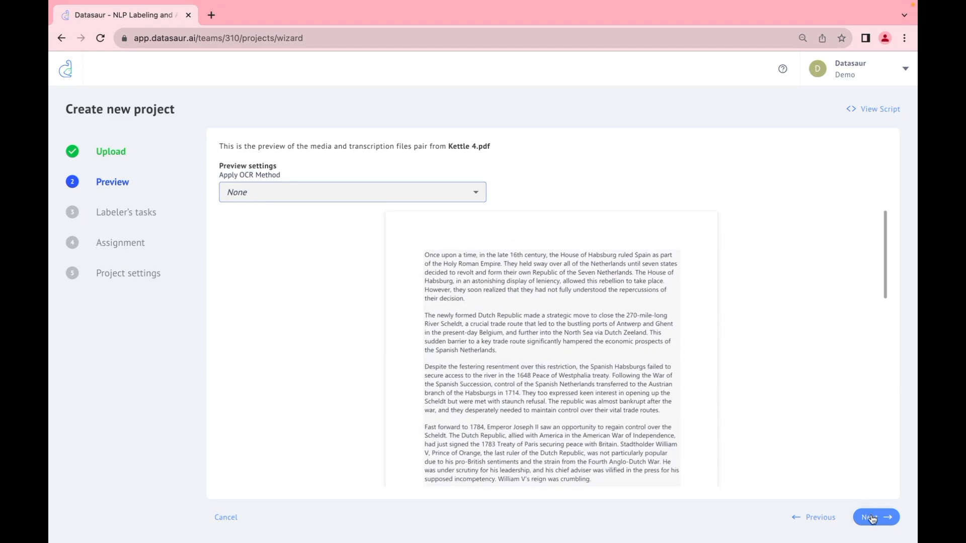
Make Bounding Box labeling the project's labeler task, with text captions allowed.
left_click(876, 532)
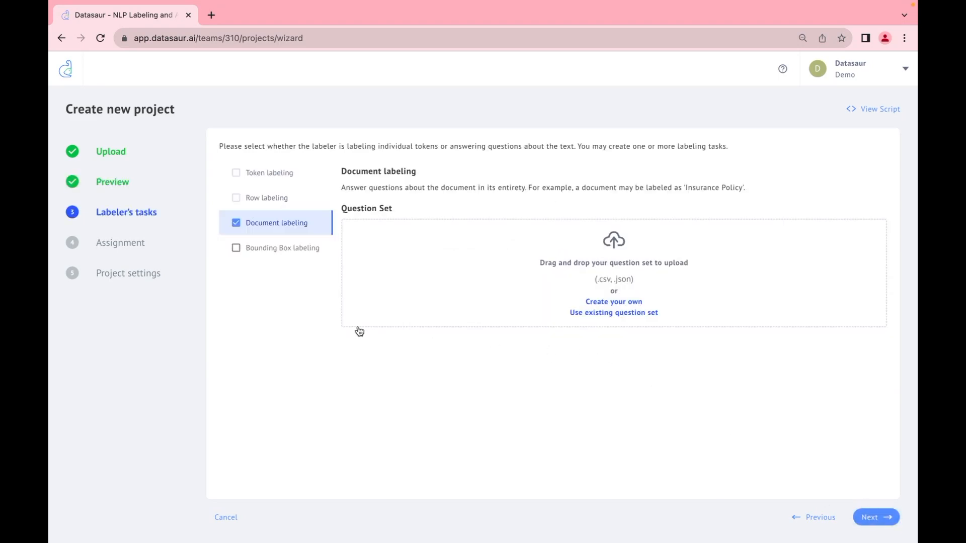
left_click(236, 248)
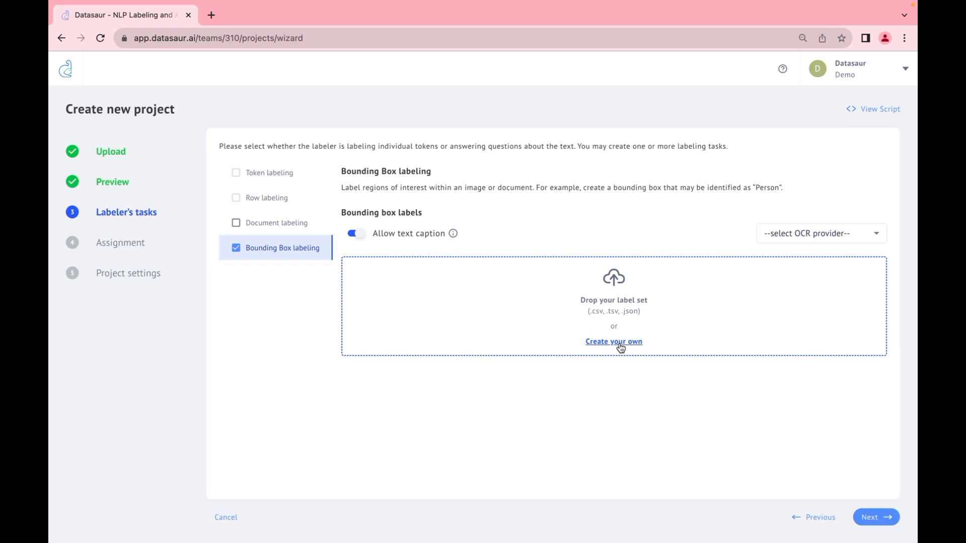
Build a custom label set (Name, Person, Place, Location, Time, Country), pick an OCR provider and continue to Assignment.
left_click(614, 342)
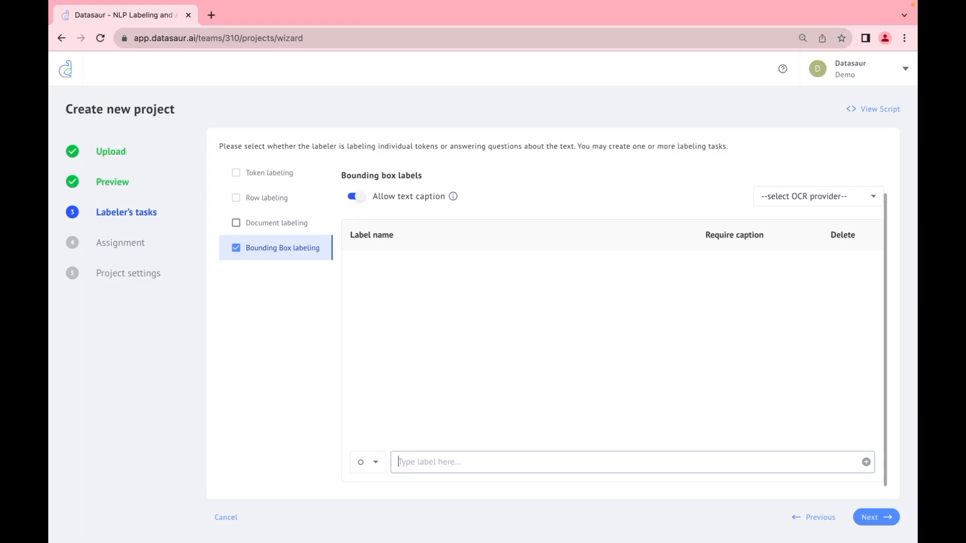
type("Nam")
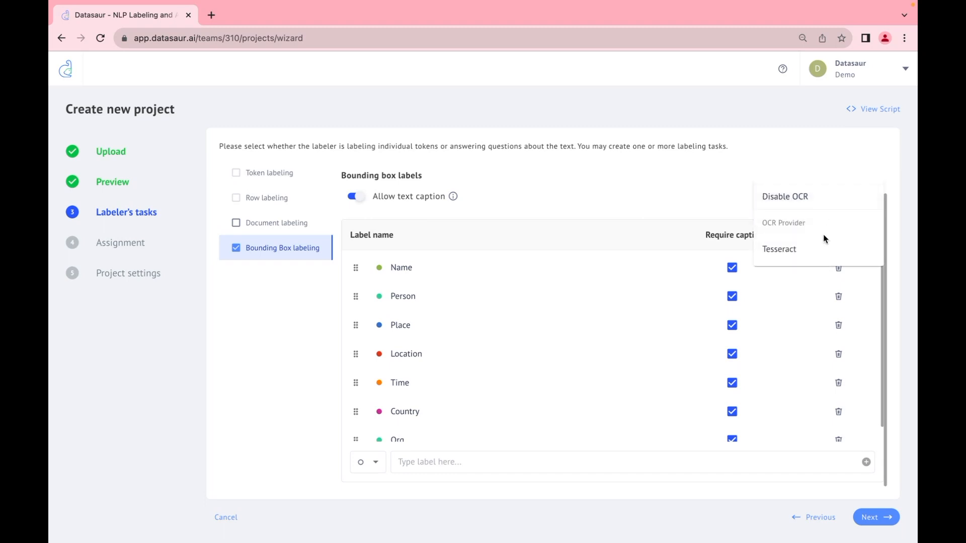
left_click(875, 517)
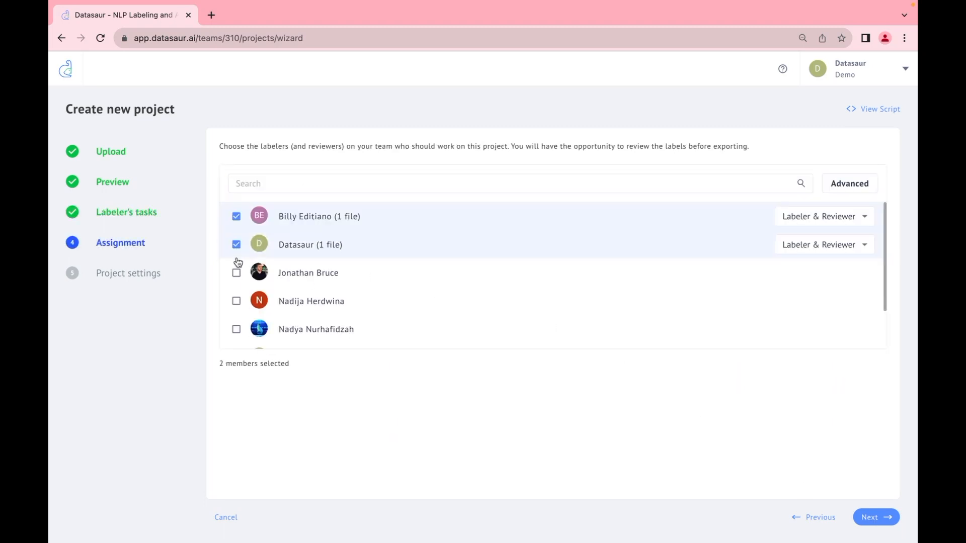
left_click(879, 532)
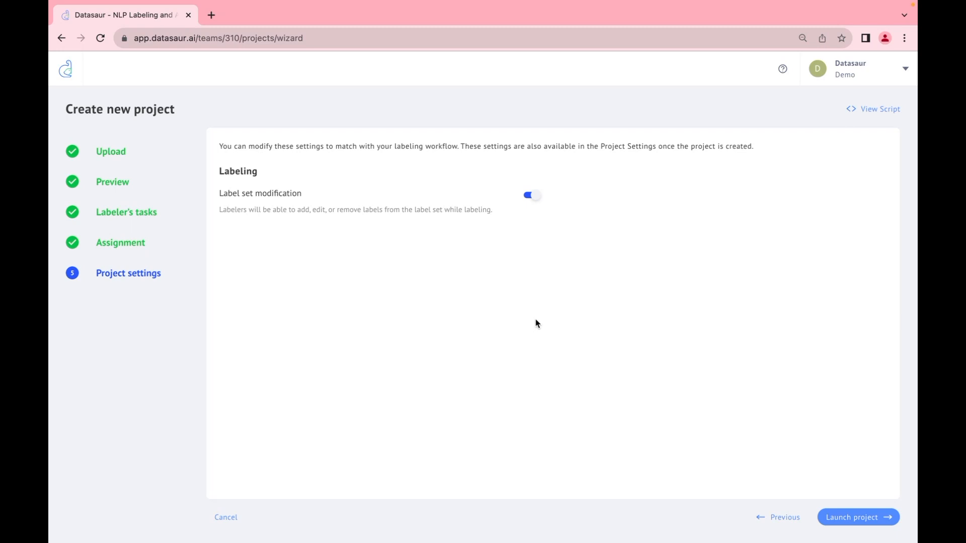
mouse_move(876, 498)
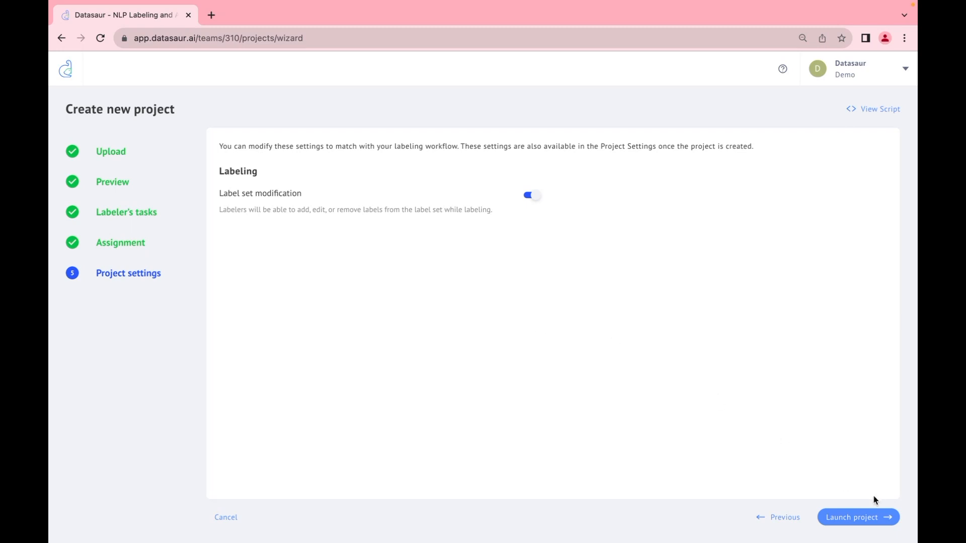
Launch the Workflow 1AC project with Label set modification left on.
left_click(860, 517)
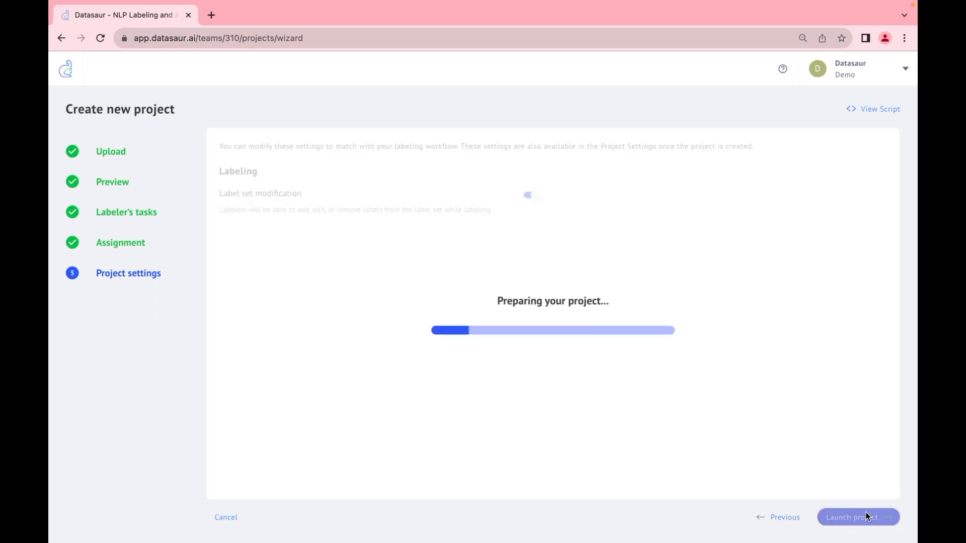
left_click(857, 531)
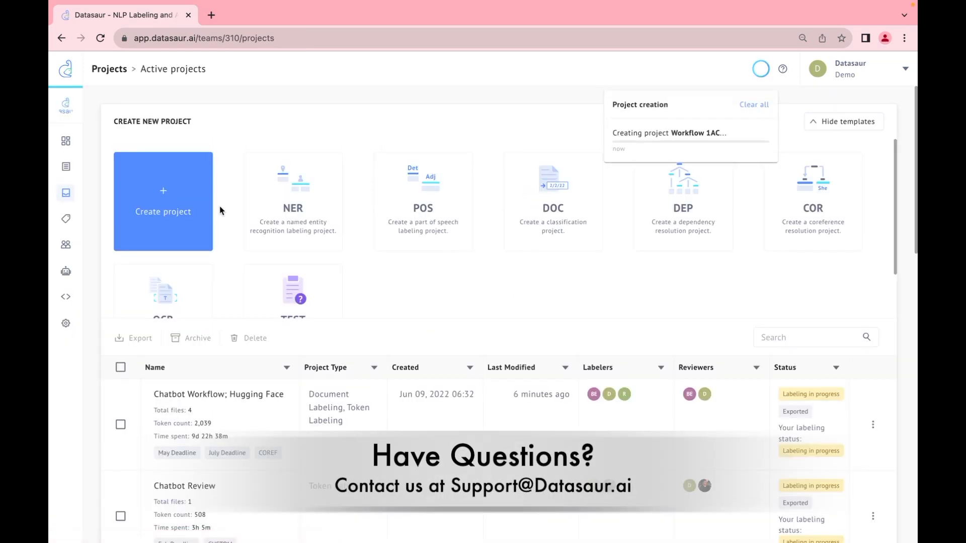